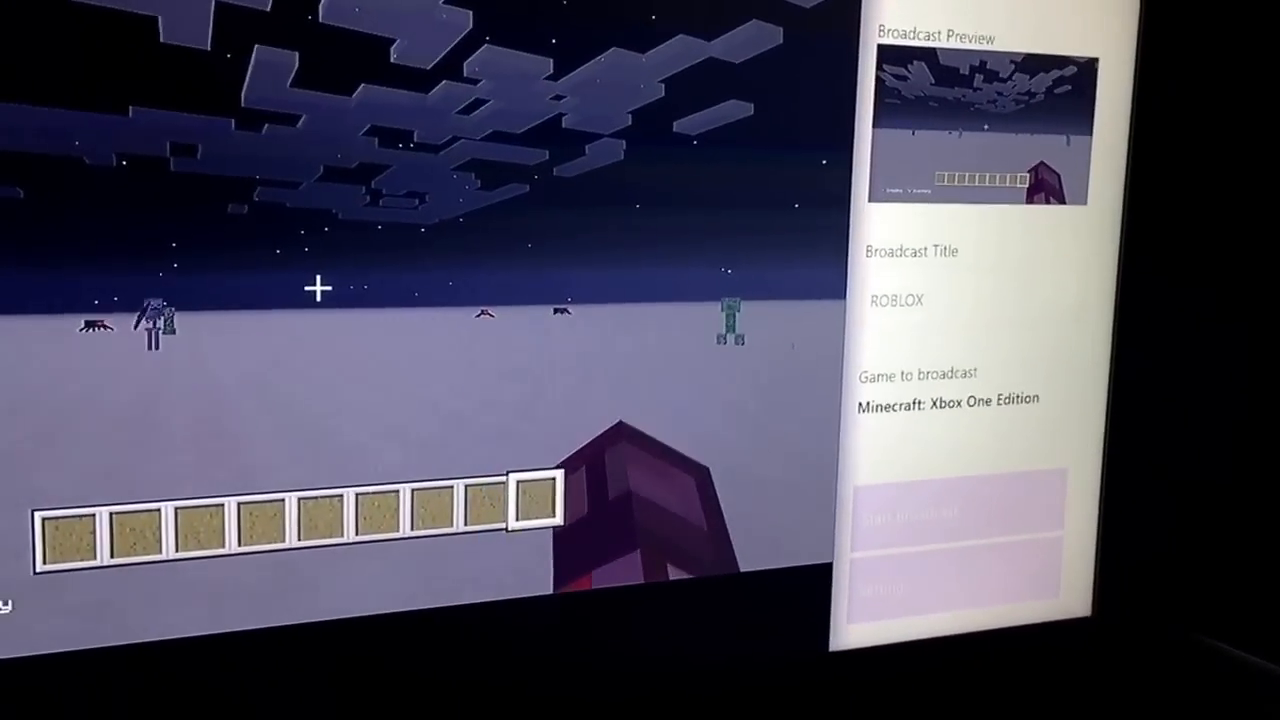
Start the Minecraft: Xbox One Edition broadcast from the Twitch panel, then stop it.
left_click(962, 514)
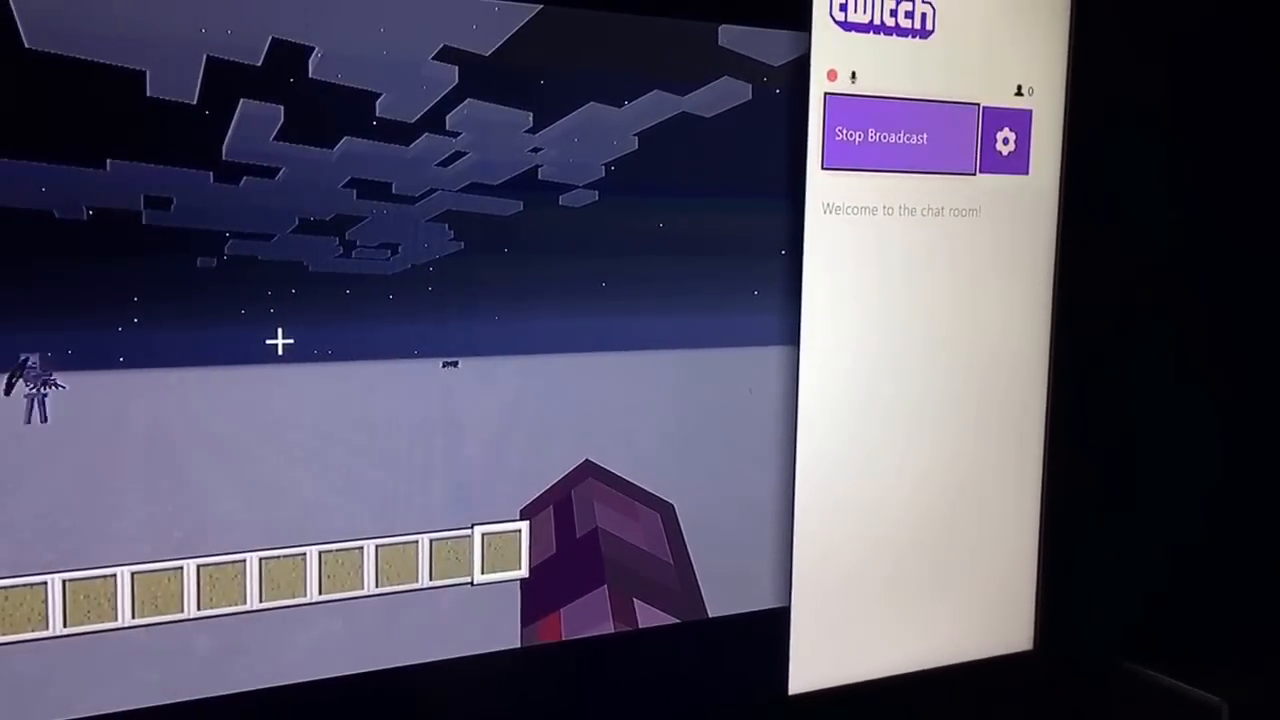
left_click(900, 136)
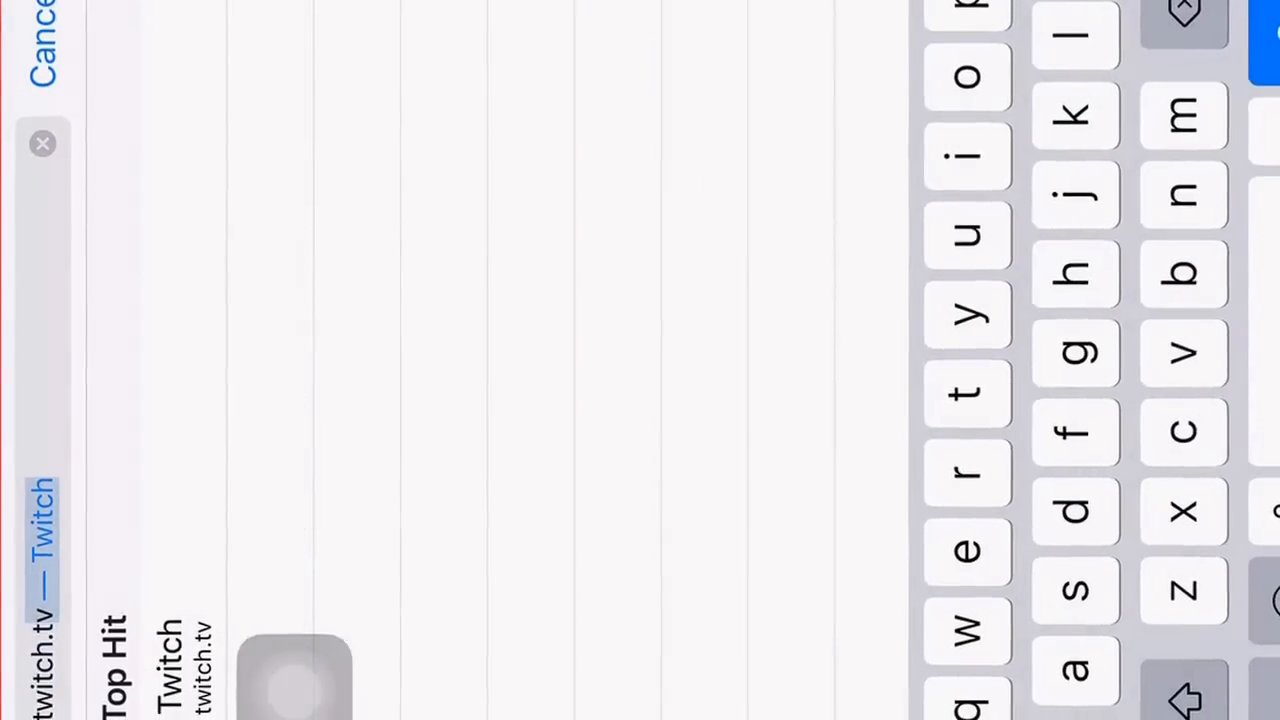
Navigate to twitch.tv via the Top Hit suggestion in Safari.
left_click(30, 504)
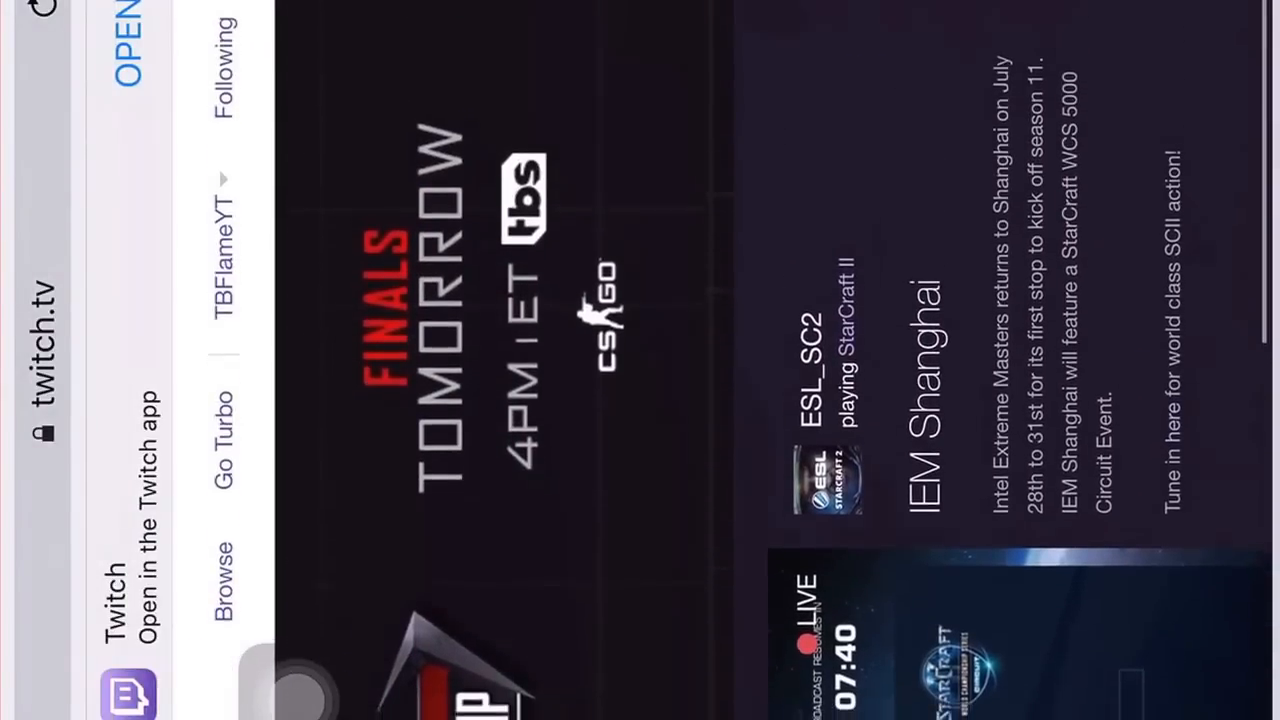
Expand the TBFlameYT username dropdown to show profile, channel and Video Manager options.
left_click(210, 180)
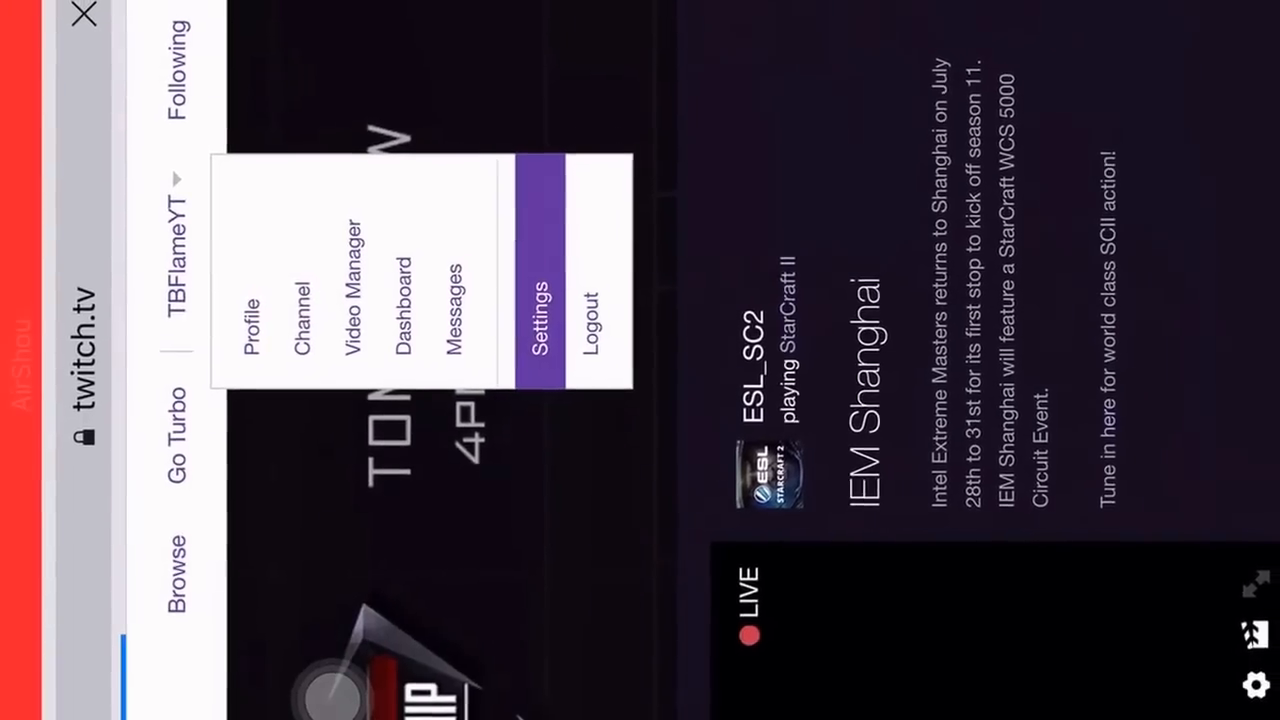
left_click(544, 320)
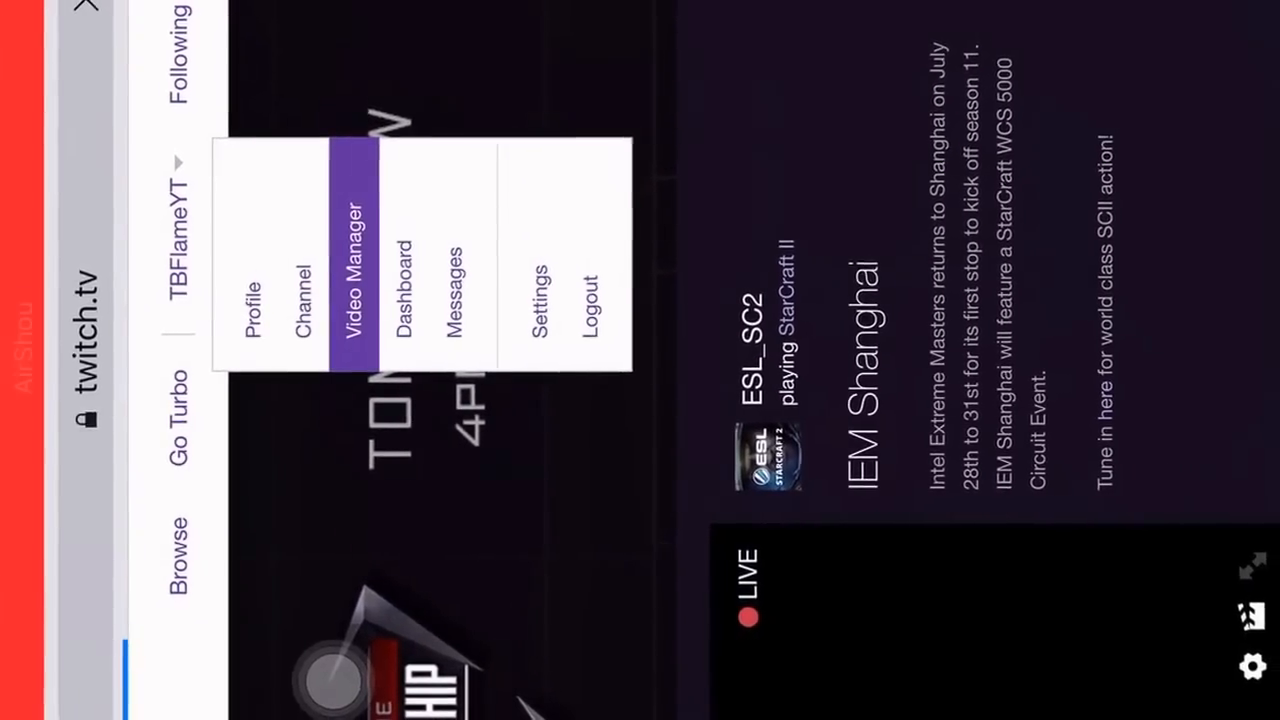
Go to Video Manager listing past broadcasts such as ARK HOST and 7 Days To Die #4.
left_click(356, 258)
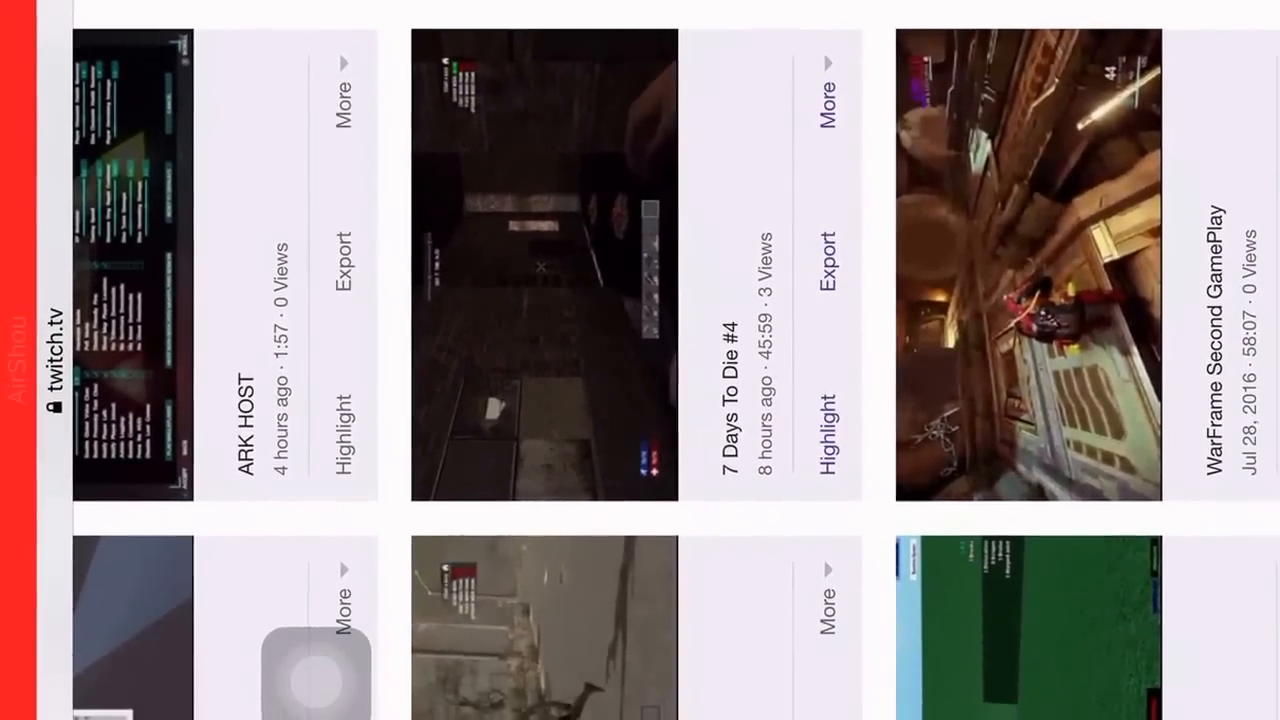
Begin exporting the ROBLOX past broadcast to YouTube, opening its export form.
left_click(344, 244)
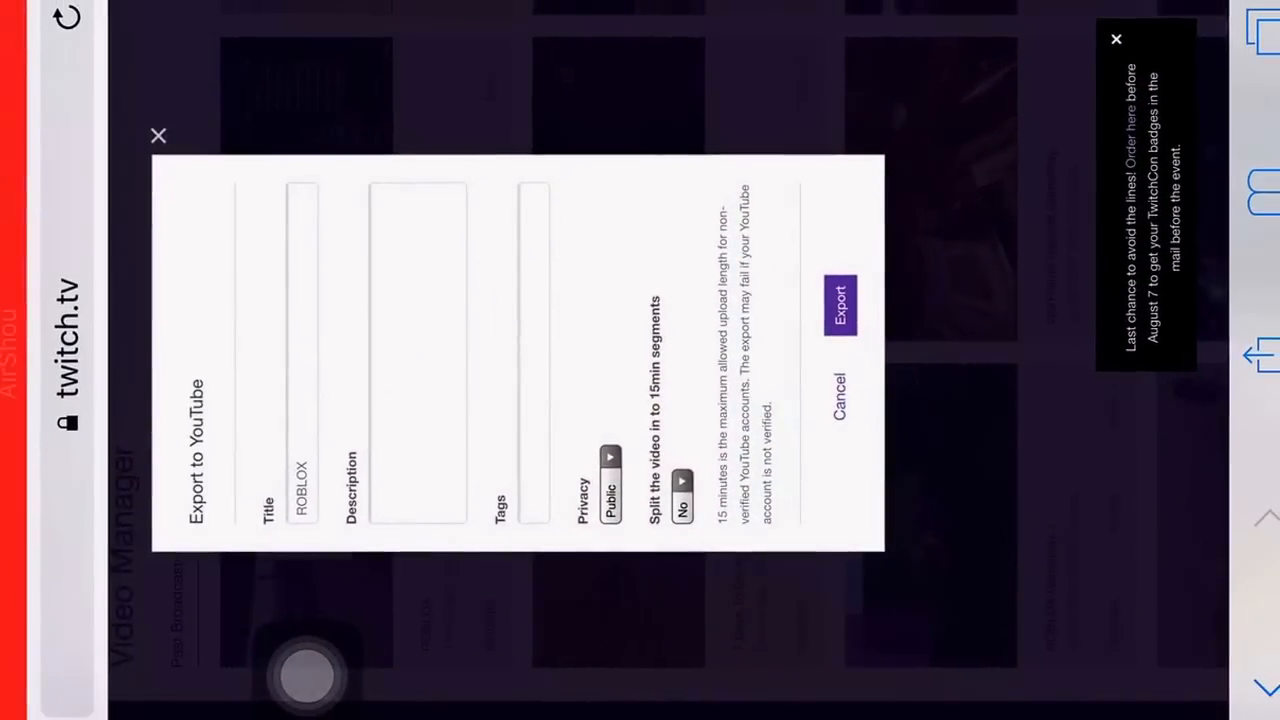